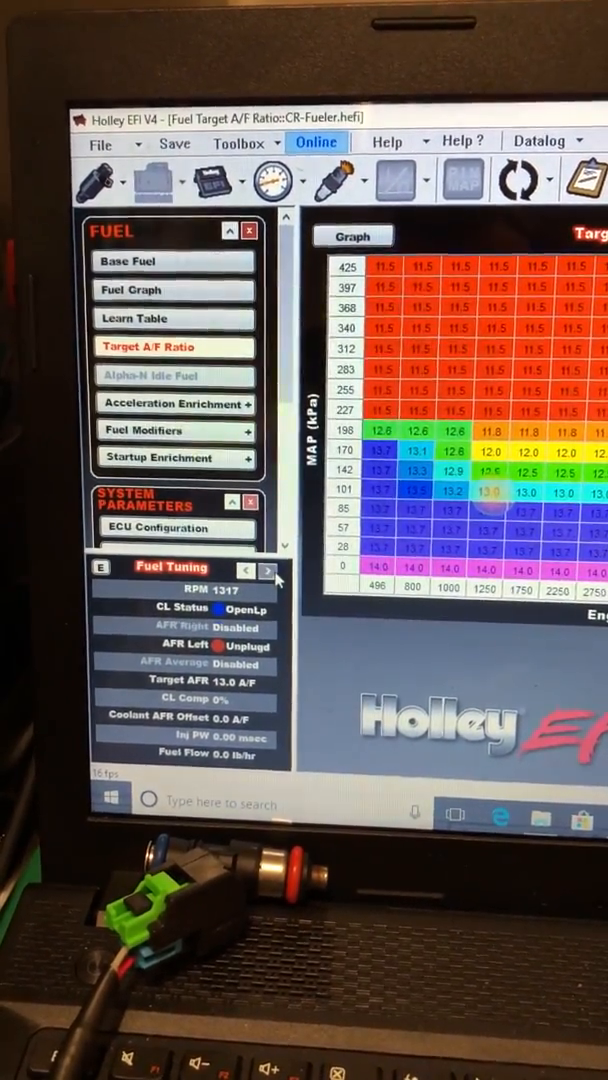
- Page the live readout through Learn Tuning to the Startup-Cold Tuning values
click(268, 568)
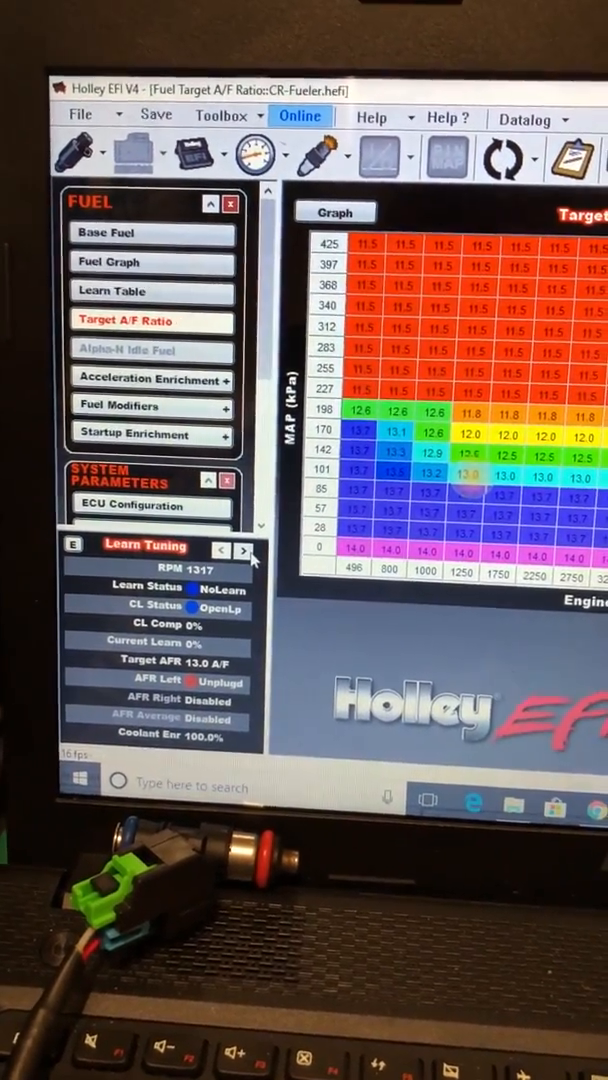
click(244, 552)
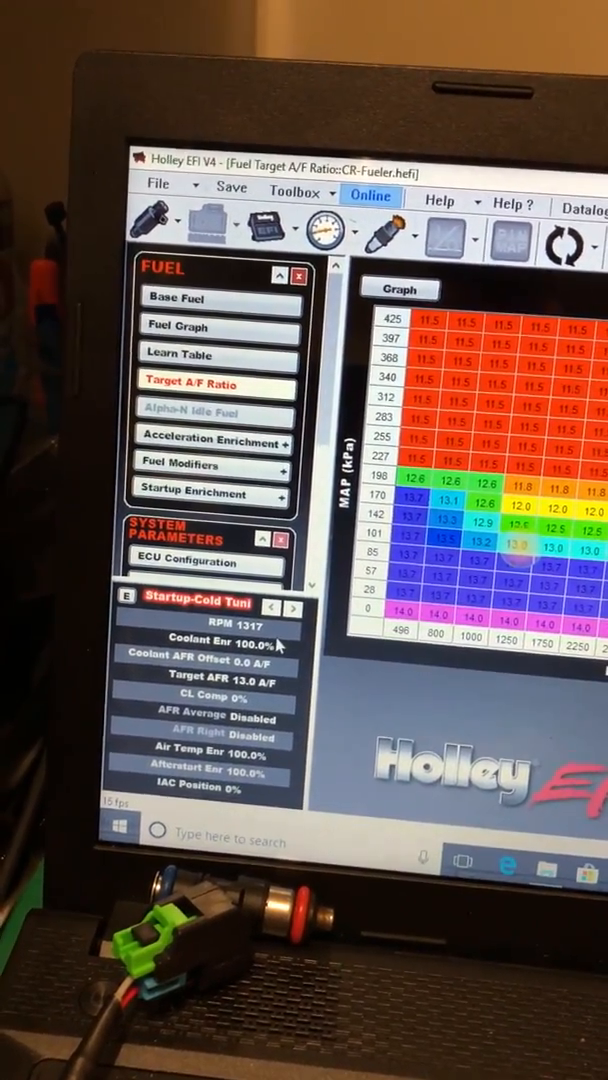
click(288, 604)
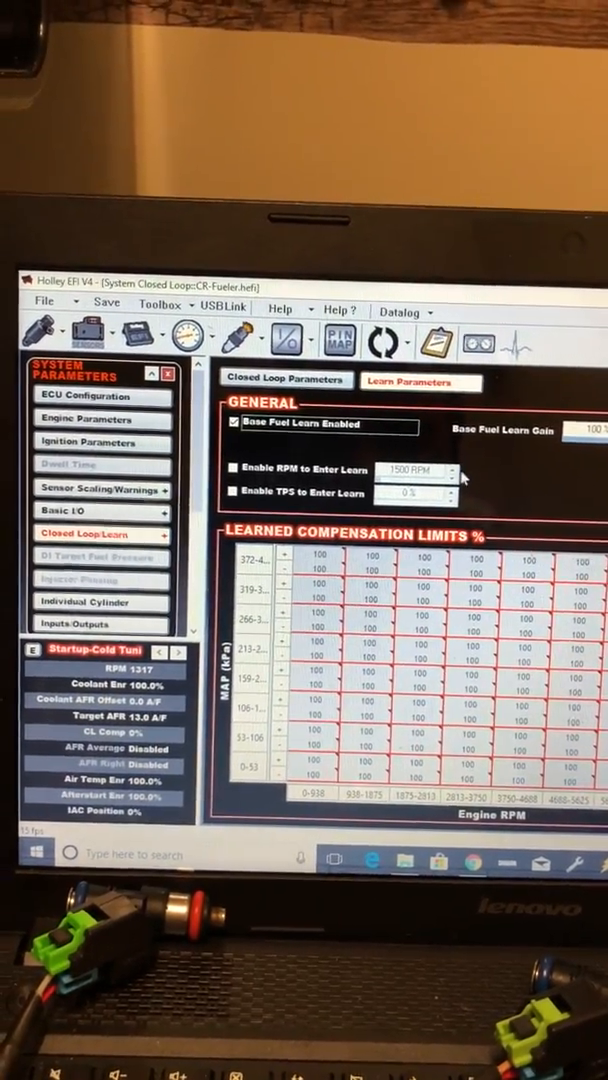
- Bring up the Closed Loop Parameters after reviewing the Learn Parameters
click(232, 470)
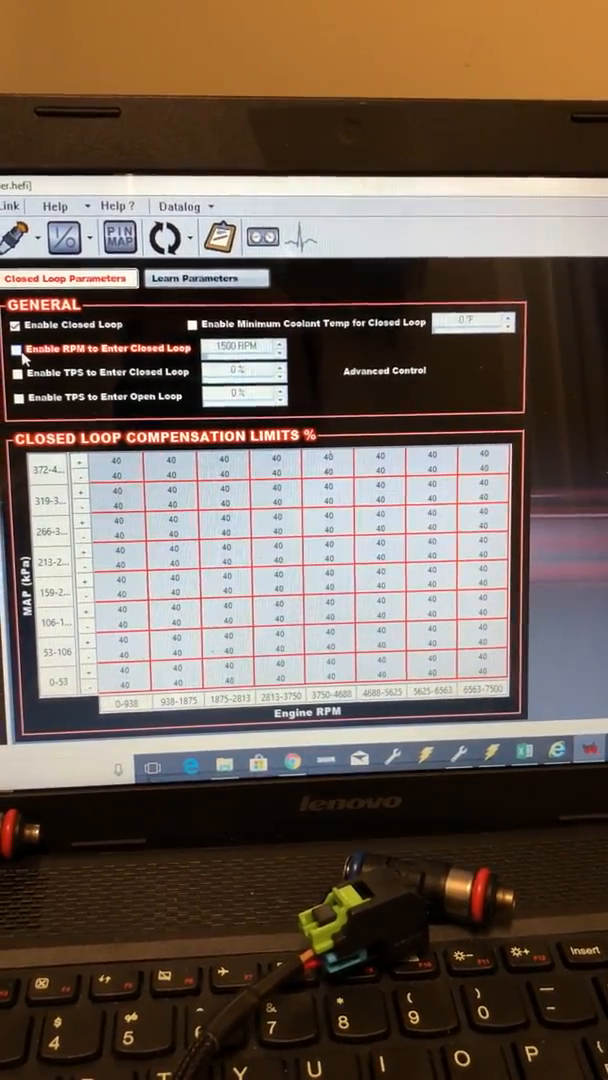
- Enable RPM (1500) and TPS (0.5) to enter closed loop, and TPS to enter open loop
click(22, 350)
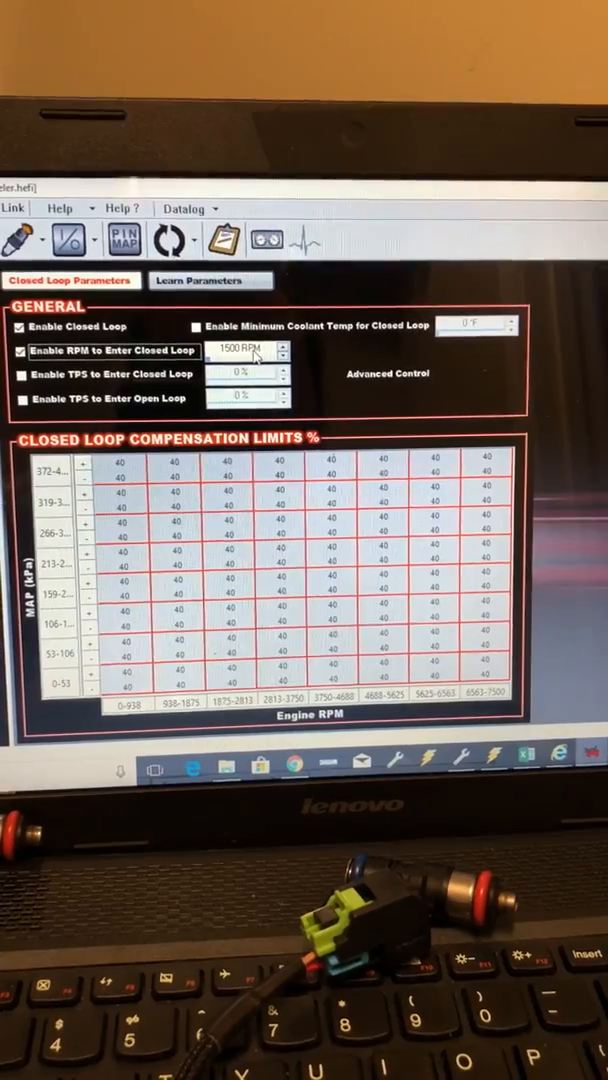
click(110, 372)
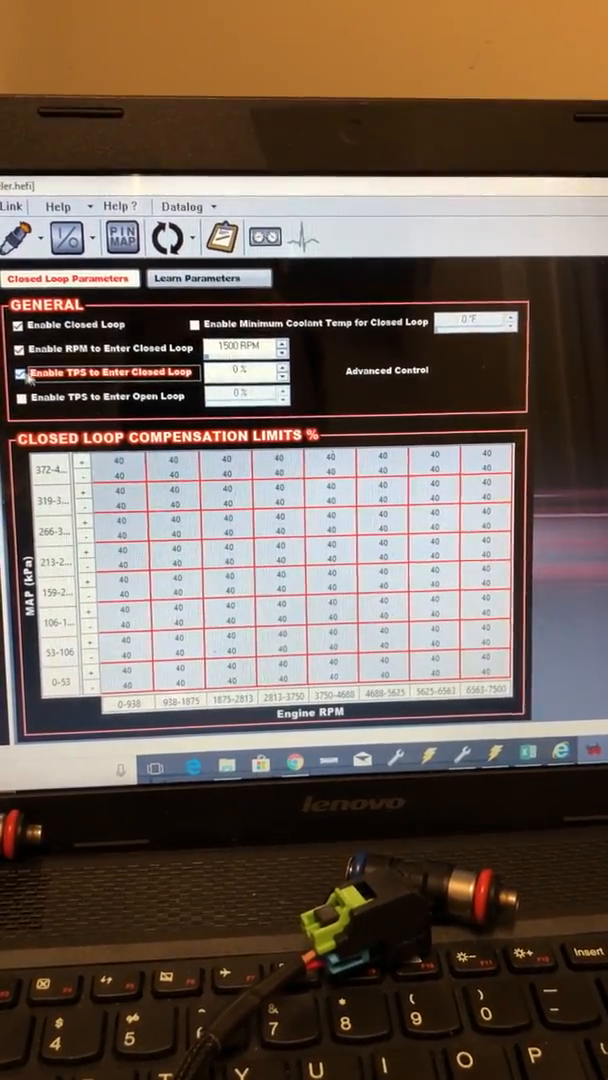
click(22, 392)
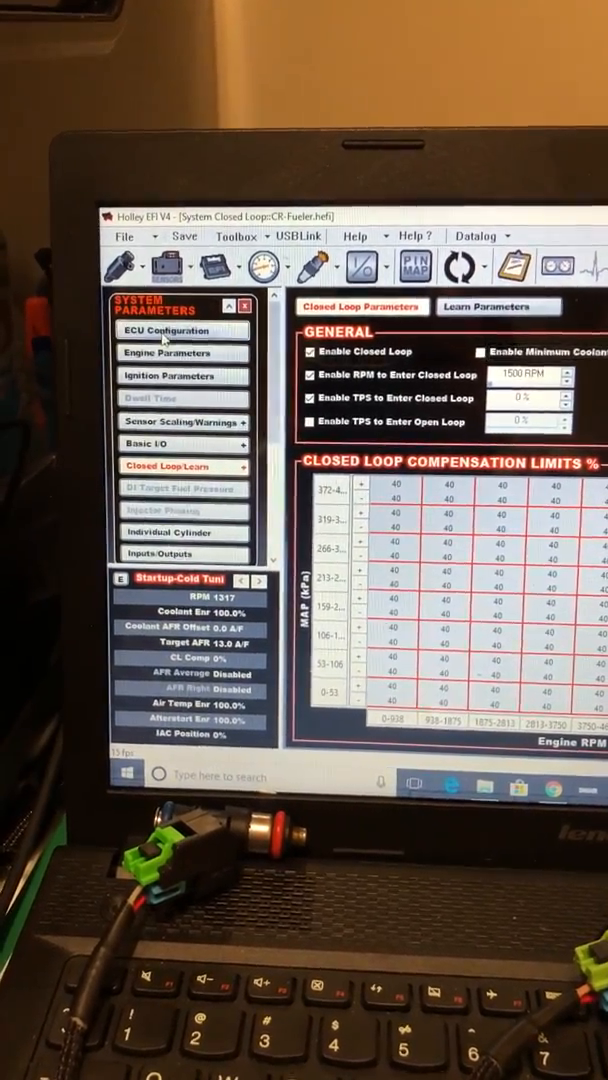
click(166, 330)
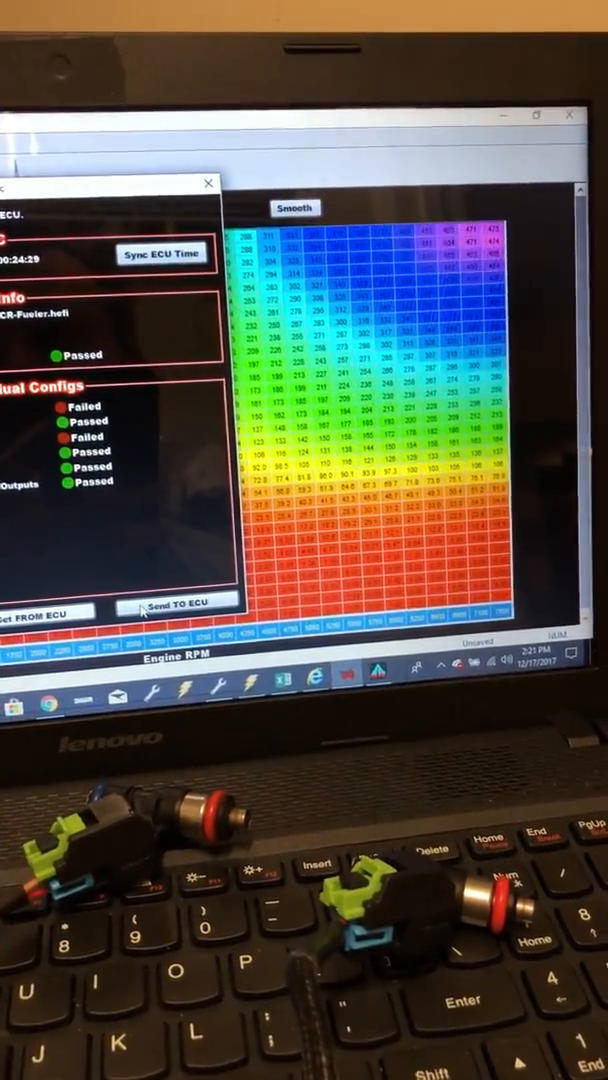
- Dismiss the ECU information window so the base fuel flow table fills the screen
click(176, 604)
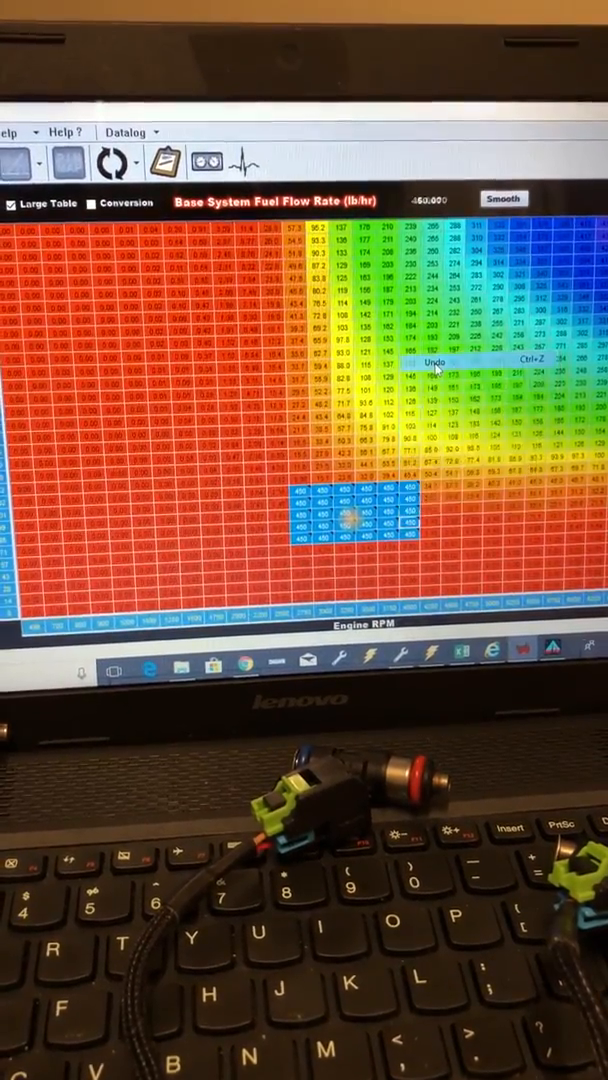
click(430, 360)
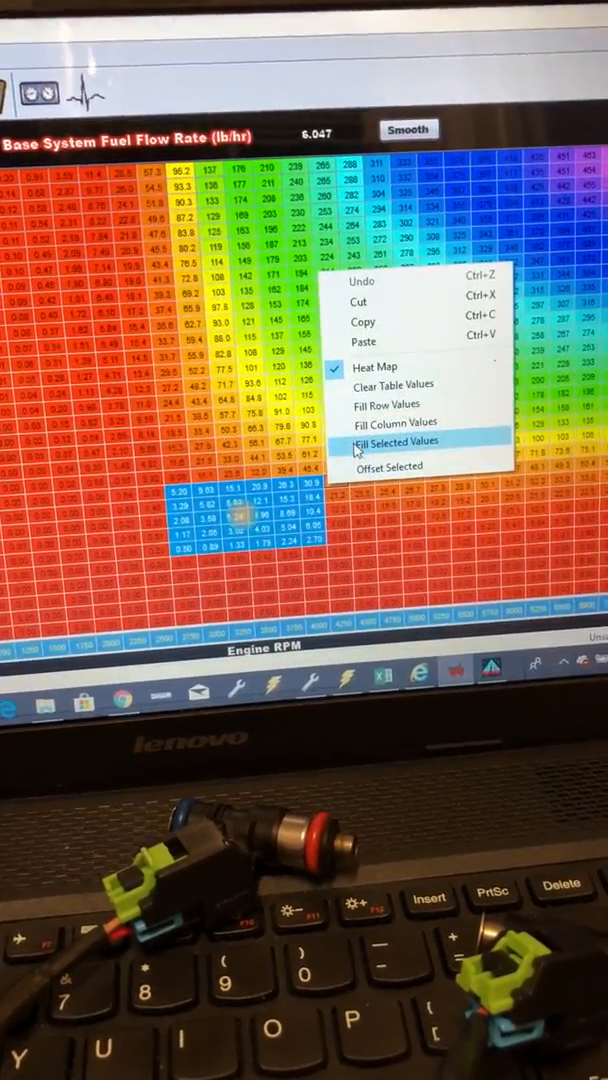
click(396, 440)
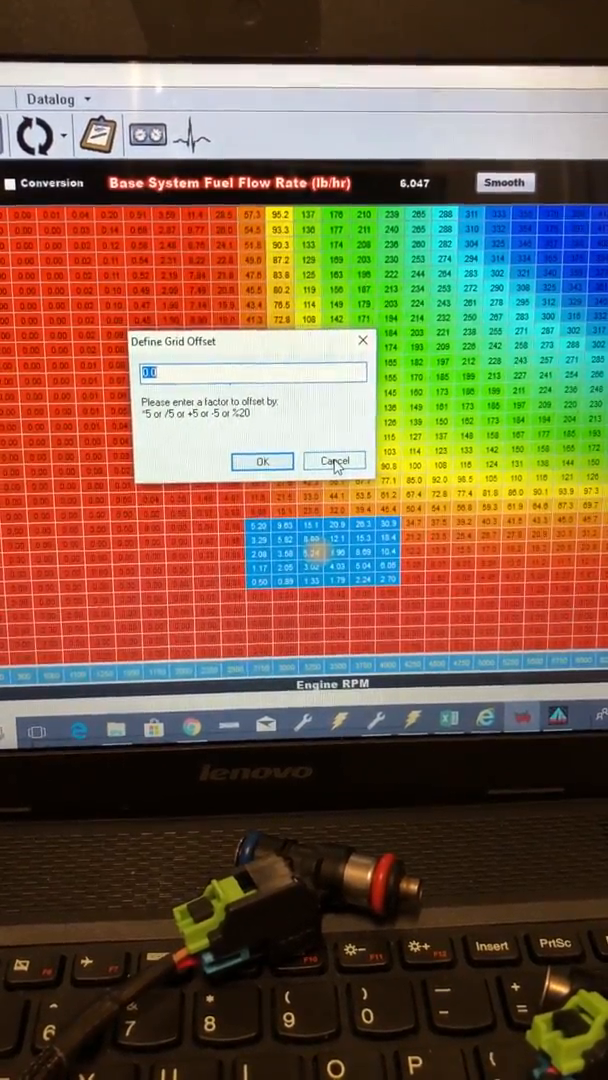
click(336, 460)
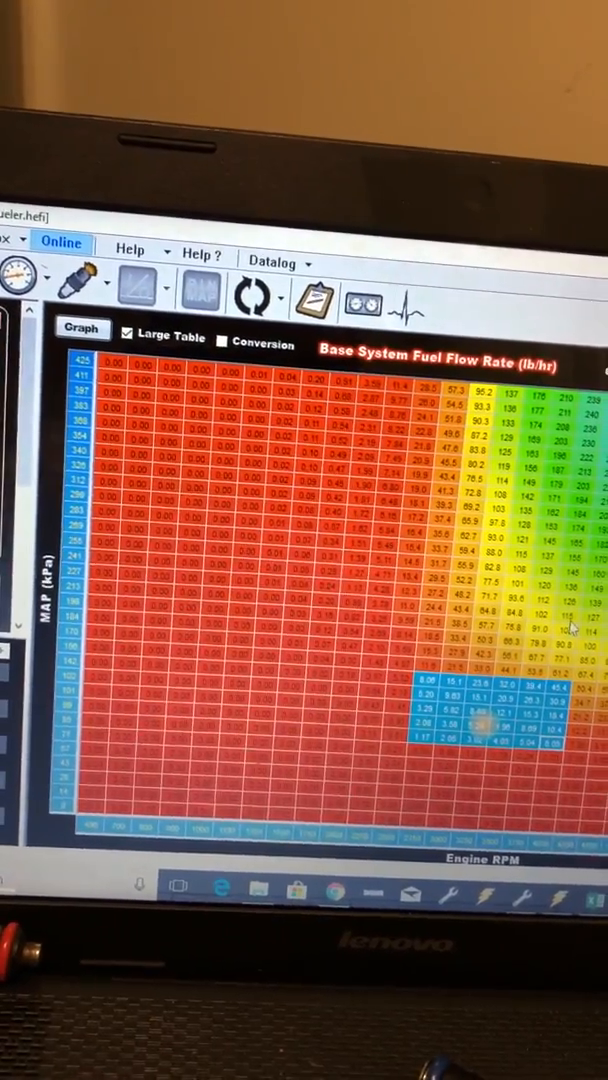
- Apply an Offset Selected of *5 to the chosen low-RPM fuel cells
right_click(510, 696)
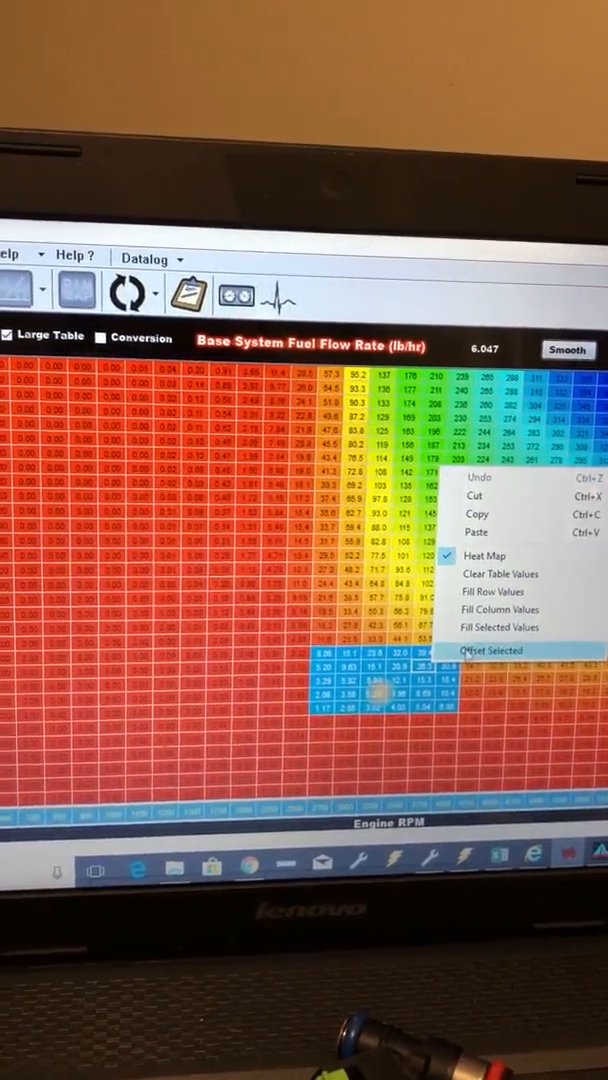
click(492, 652)
text(+5)
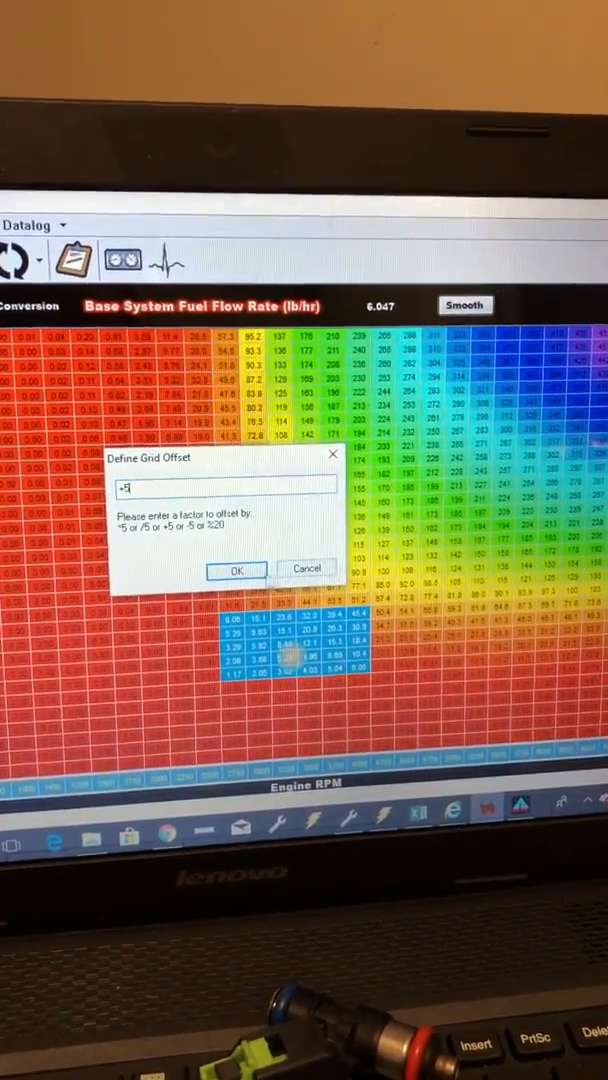
click(236, 568)
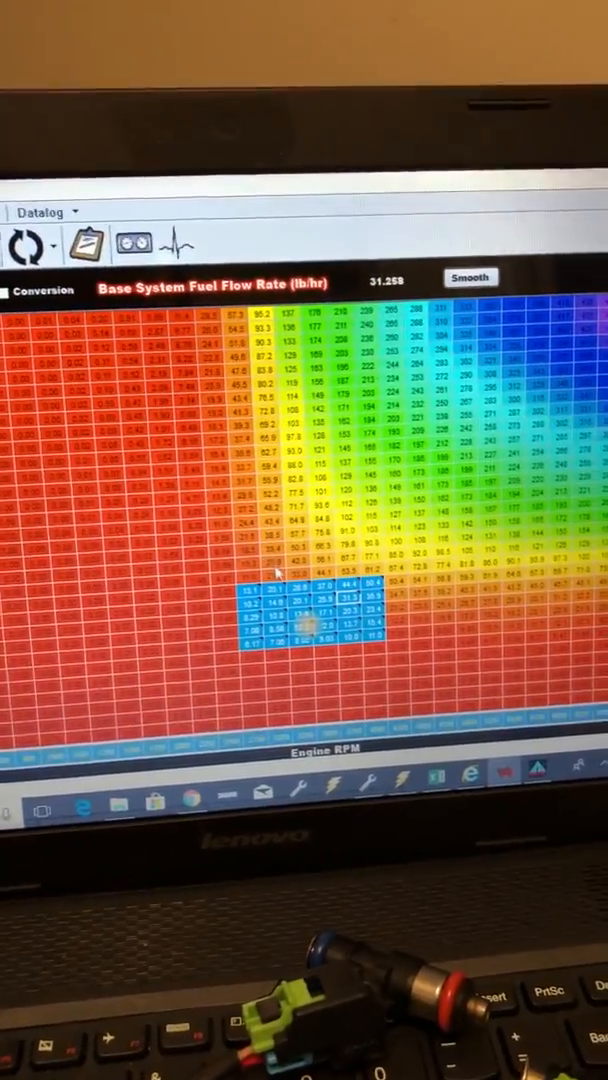
right_click(300, 620)
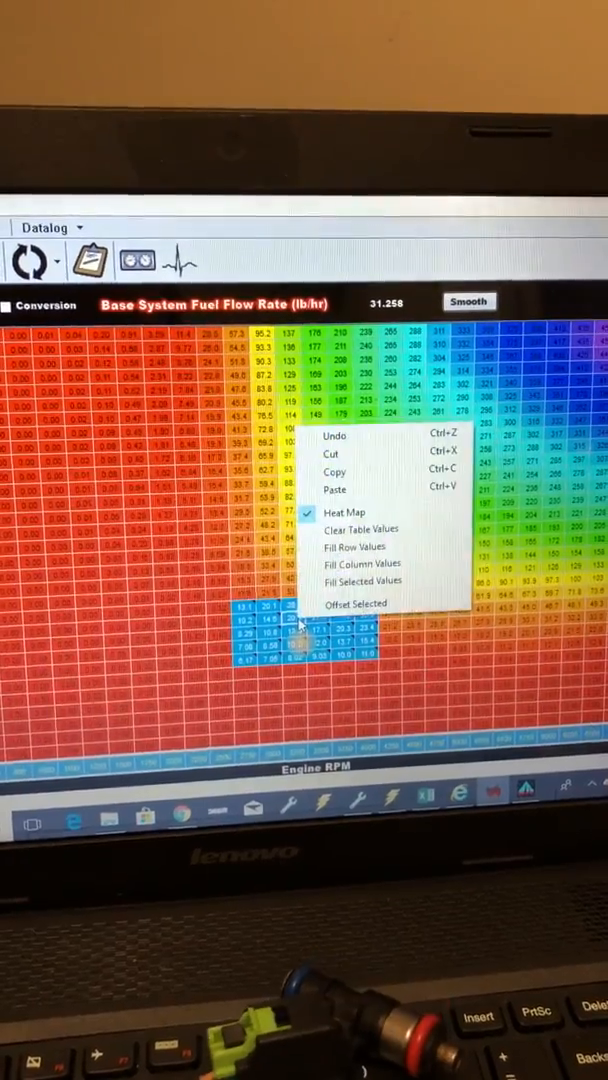